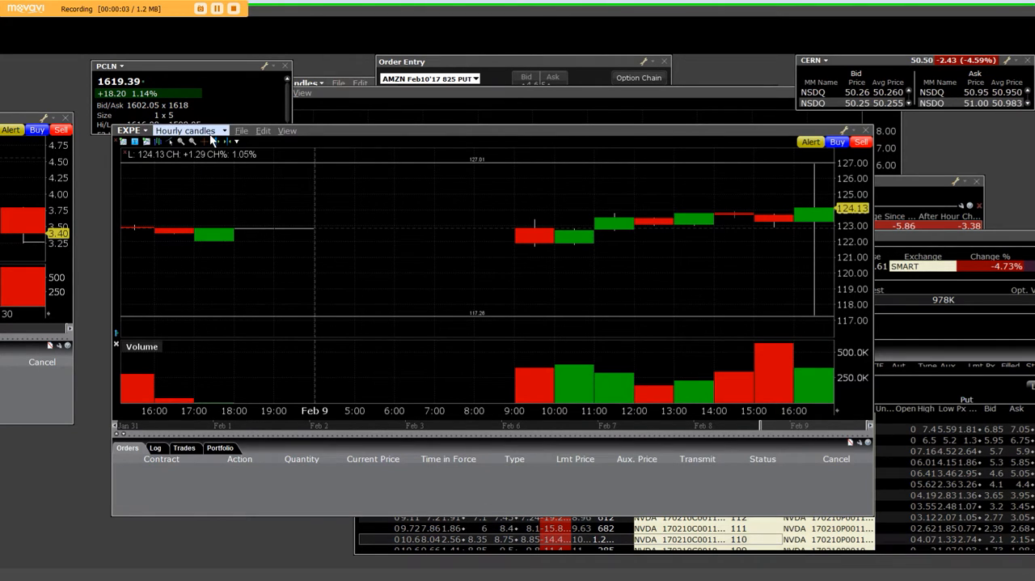
pyautogui.moveTo(706, 190)
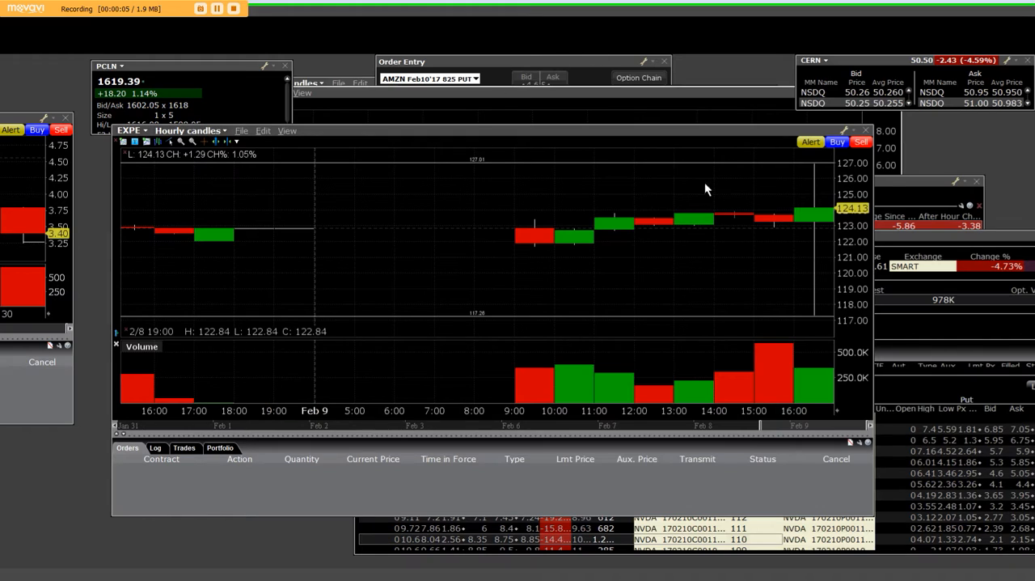
pyautogui.moveTo(822, 310)
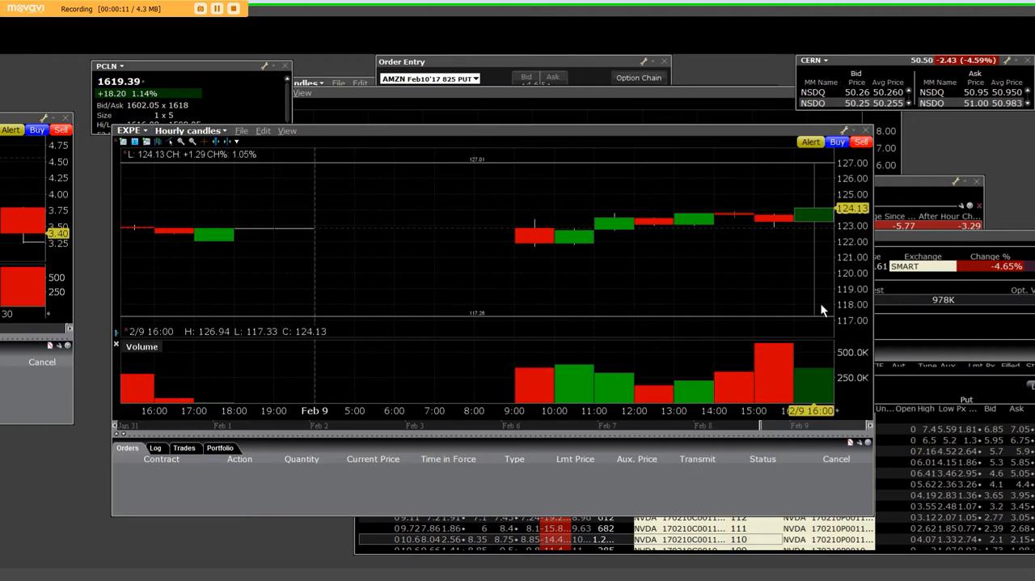
pyautogui.moveTo(811, 167)
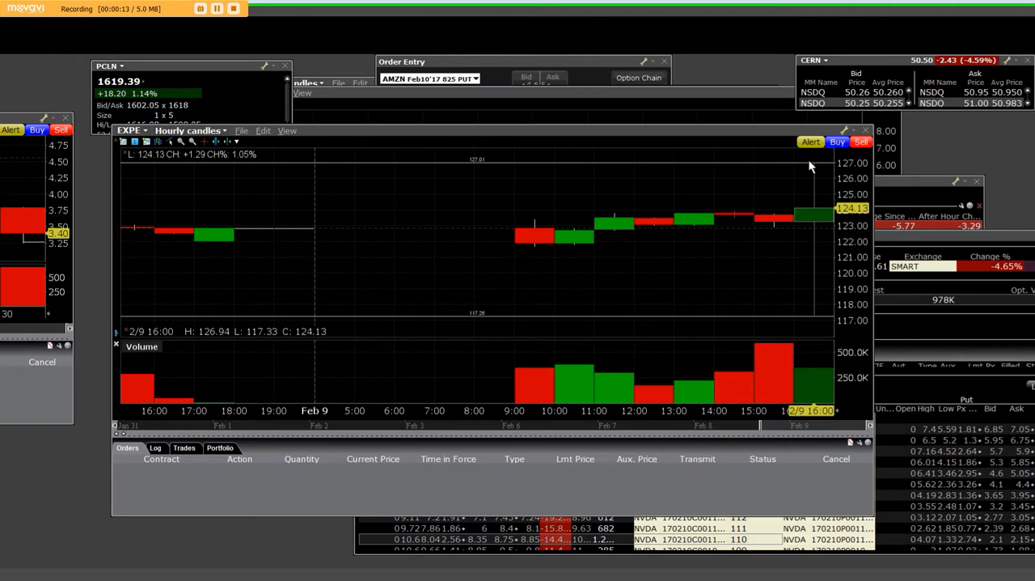
pyautogui.moveTo(815, 198)
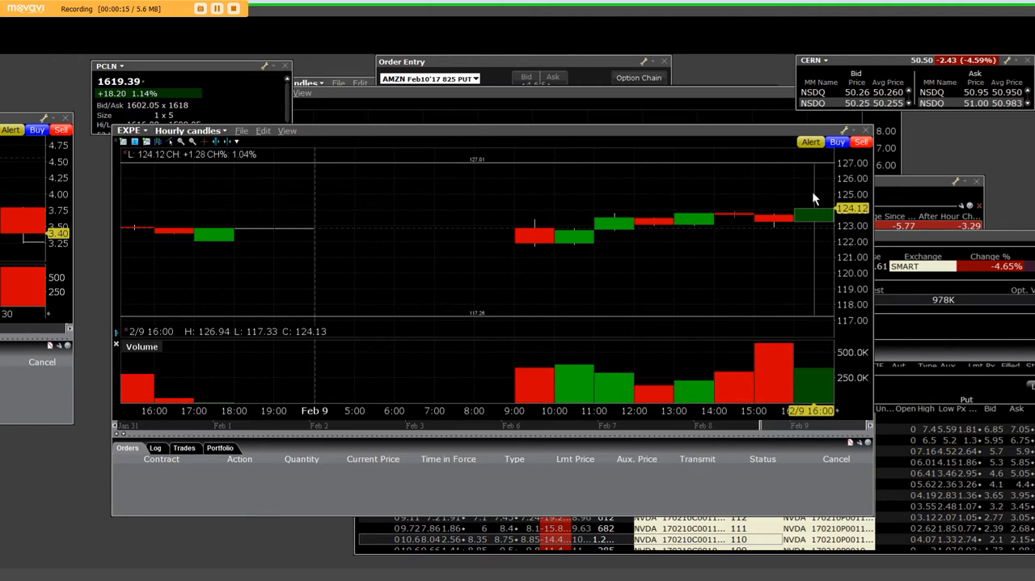
pyautogui.moveTo(813, 322)
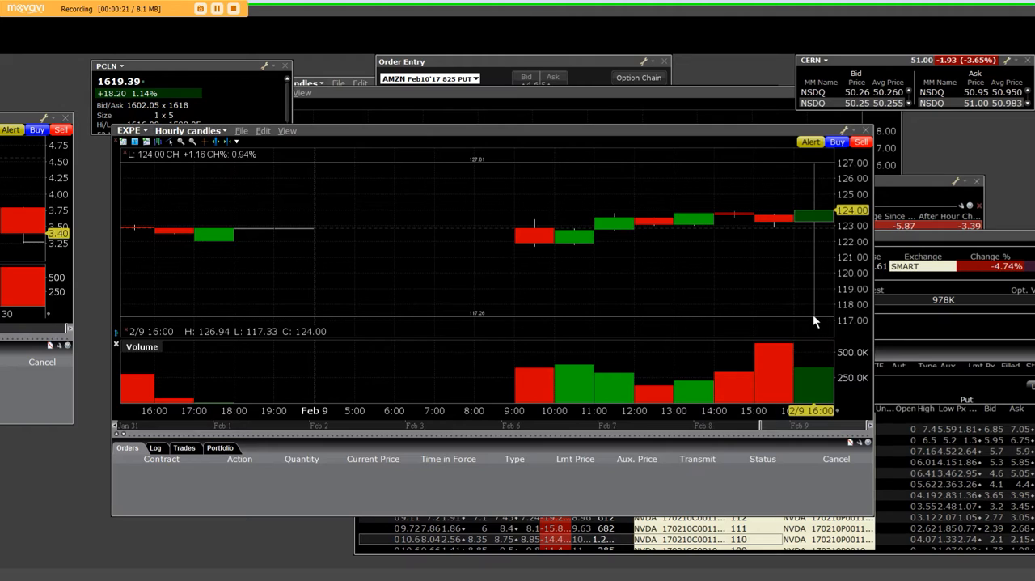
pyautogui.moveTo(817, 251)
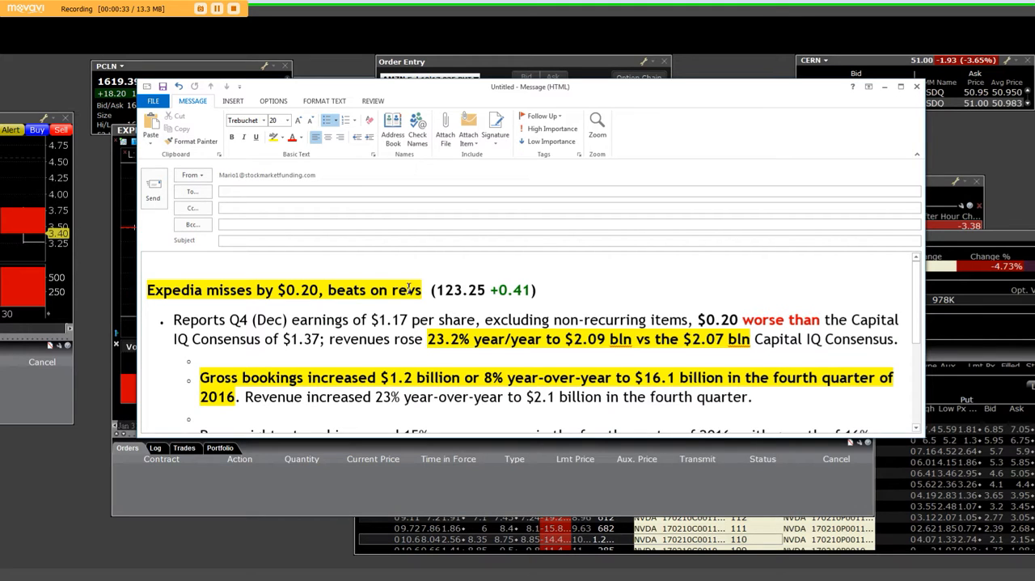
pyautogui.moveTo(451, 300)
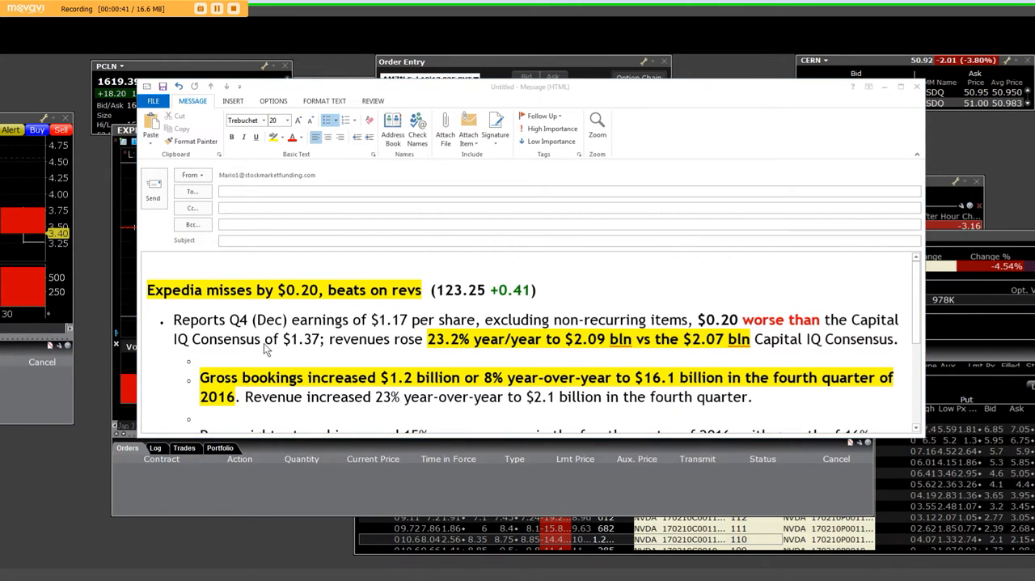
pyautogui.moveTo(744, 320)
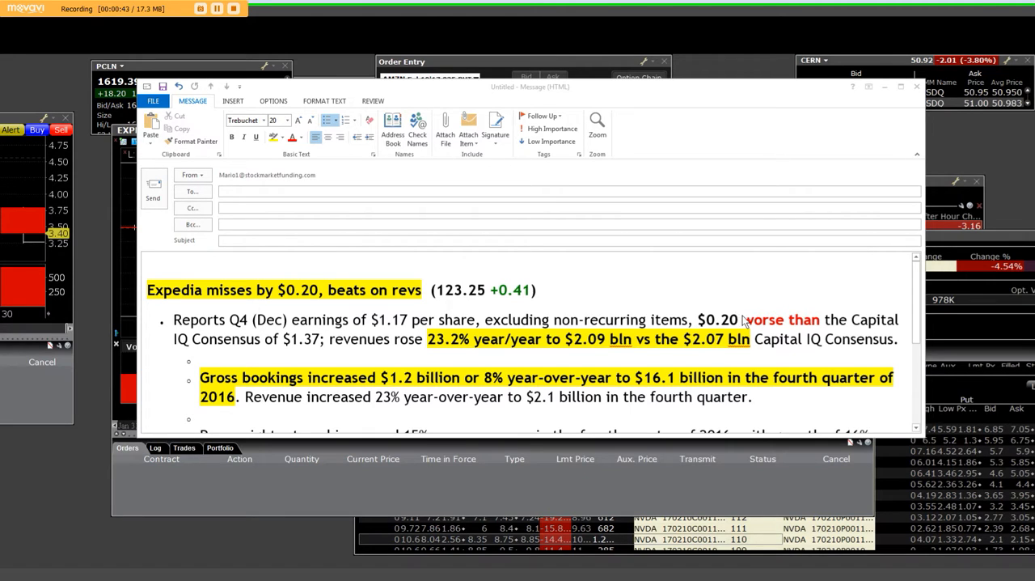
pyautogui.moveTo(377, 349)
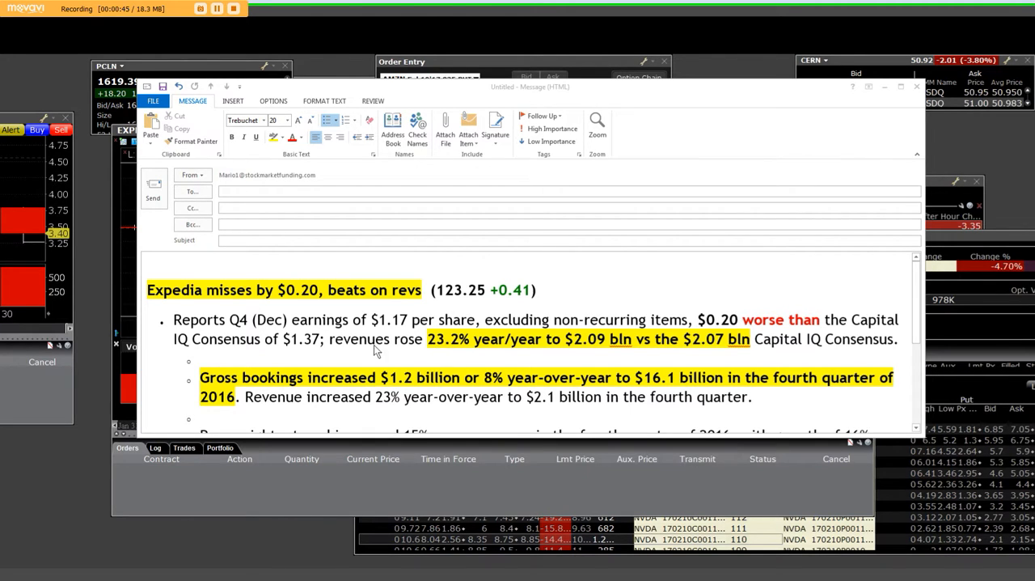
pyautogui.moveTo(217, 348)
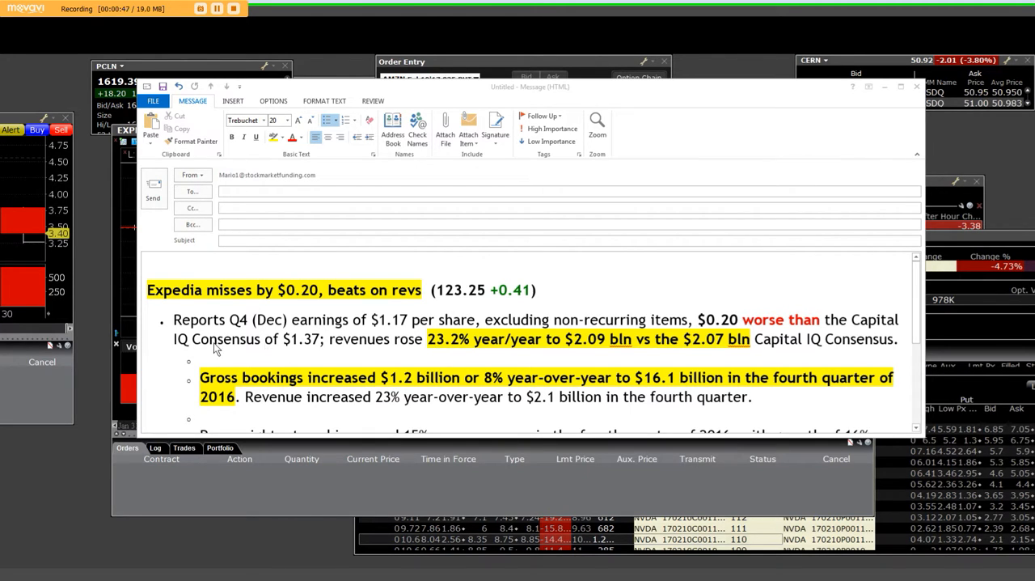
pyautogui.moveTo(322, 347)
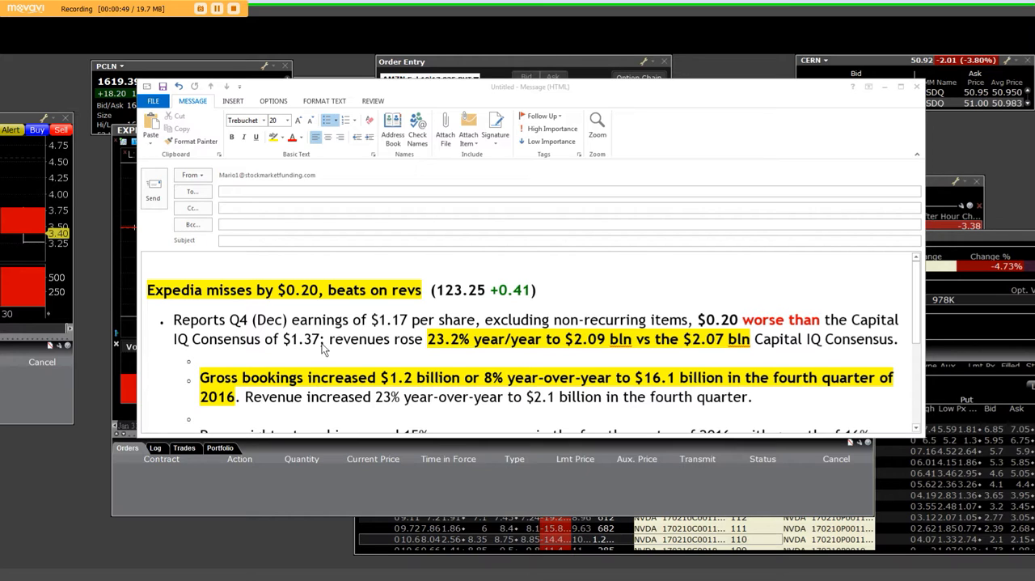
pyautogui.moveTo(400, 346)
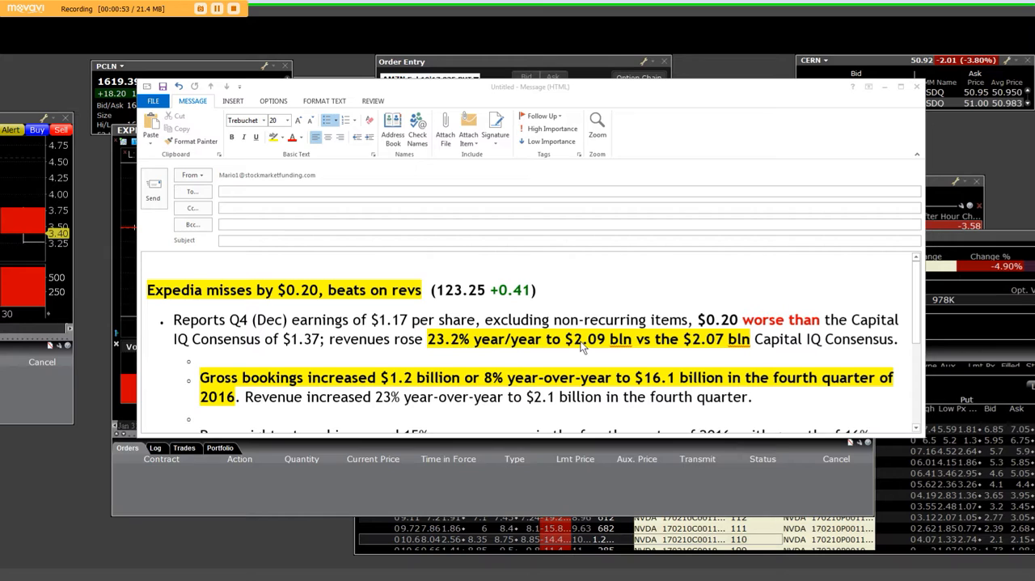
pyautogui.moveTo(607, 350)
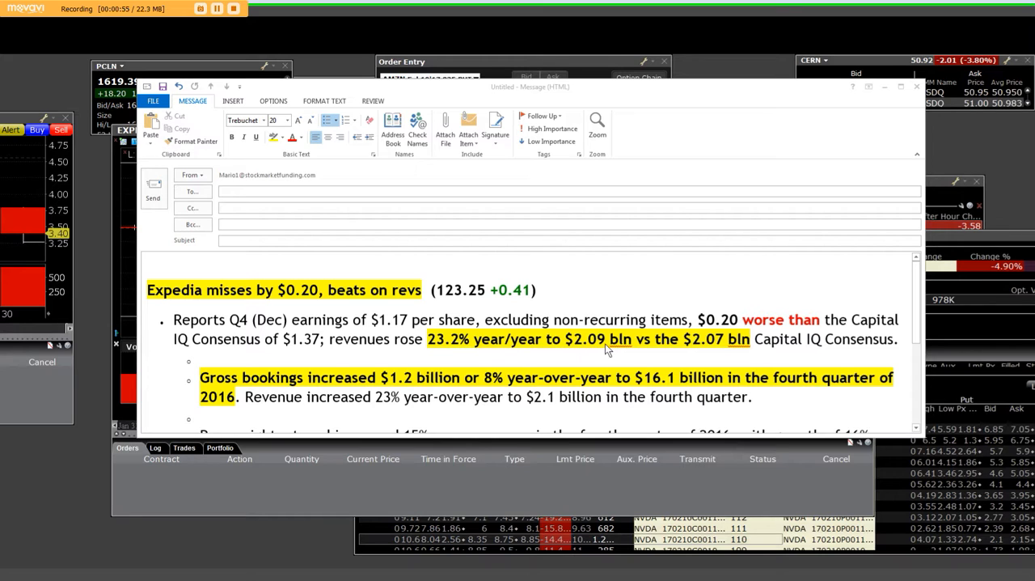
pyautogui.moveTo(744, 346)
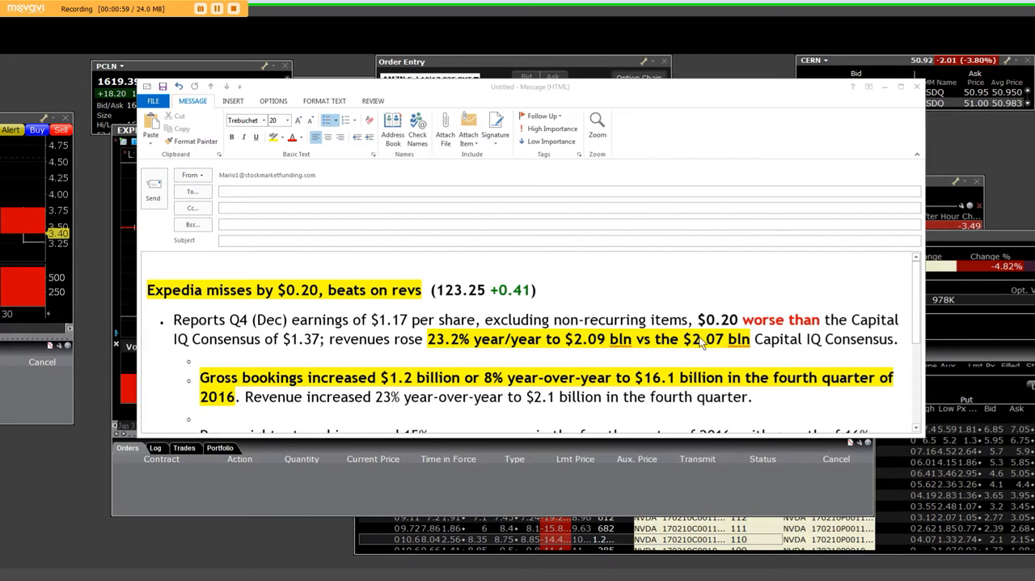
pyautogui.moveTo(603, 344)
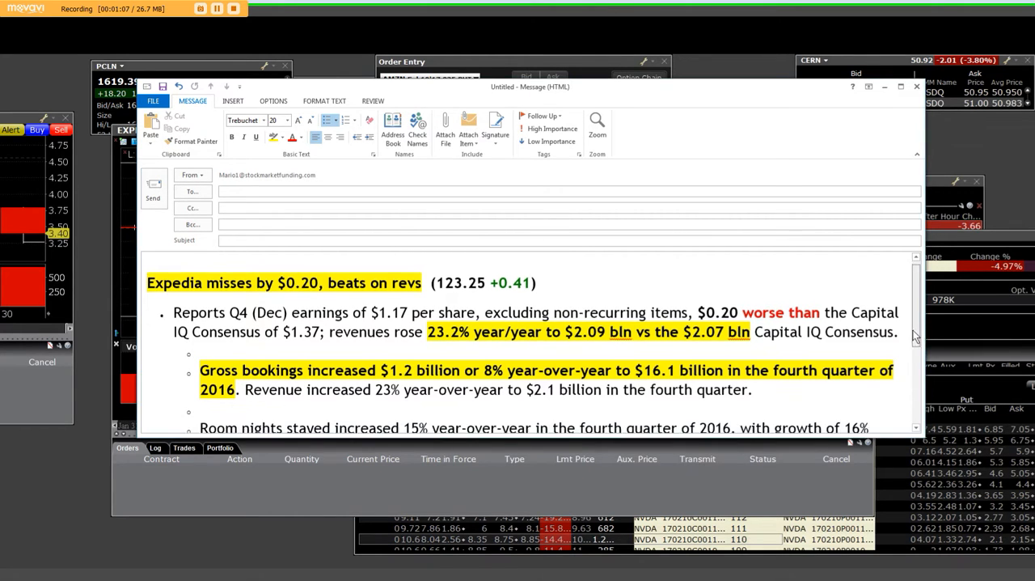
pyautogui.scroll(-3)
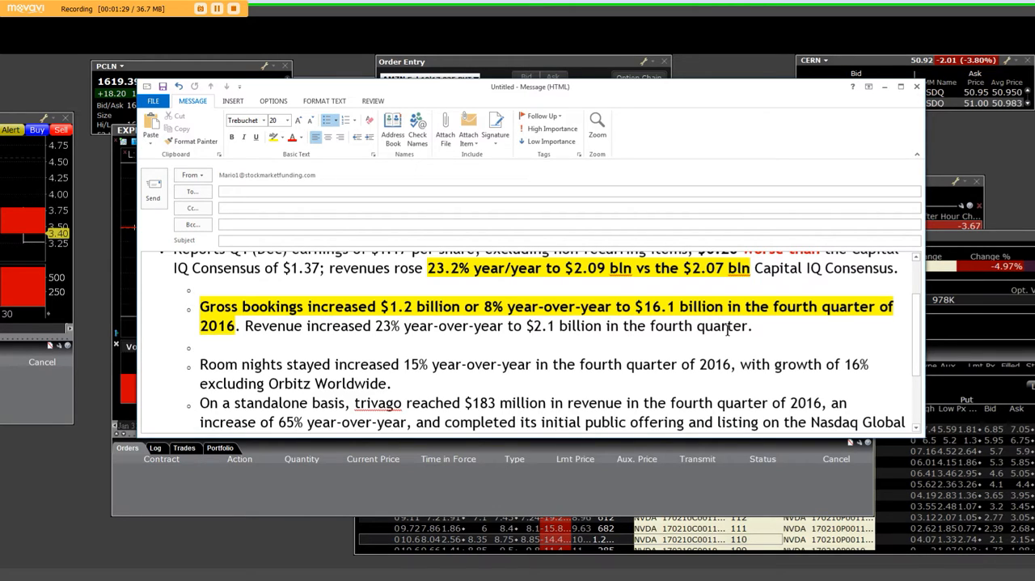
pyautogui.scroll(-3)
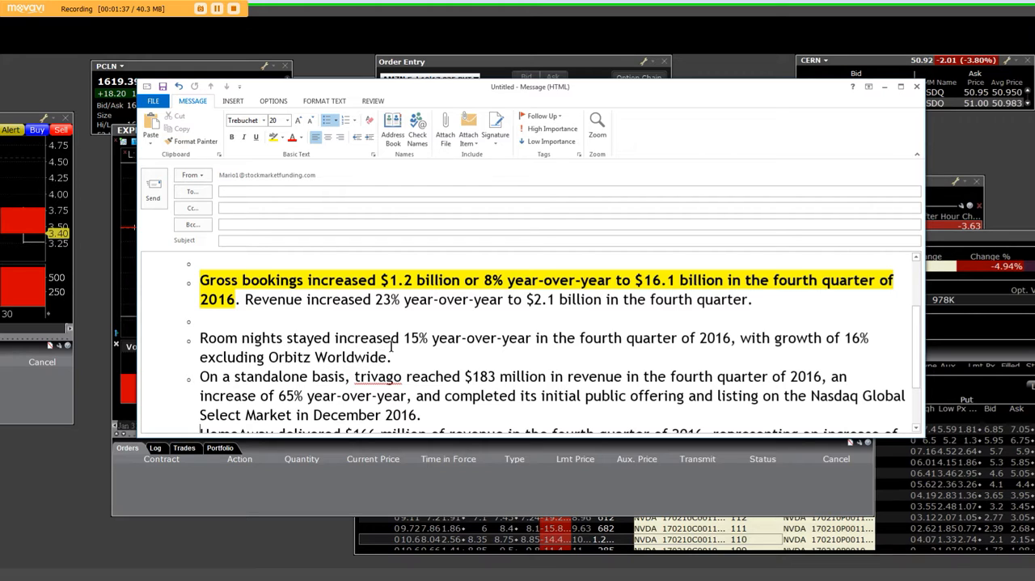
pyautogui.moveTo(603, 352)
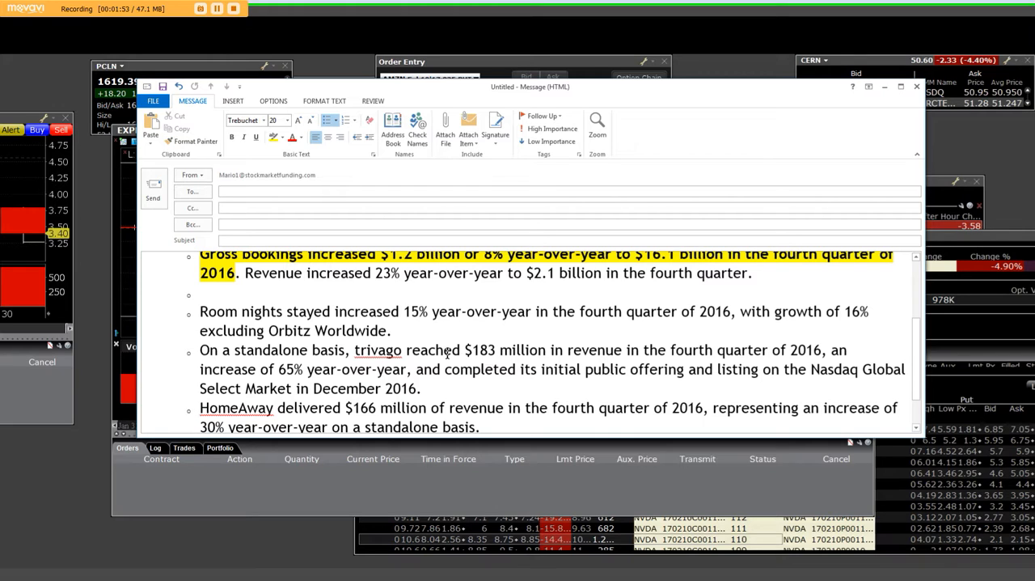
pyautogui.scroll(-3)
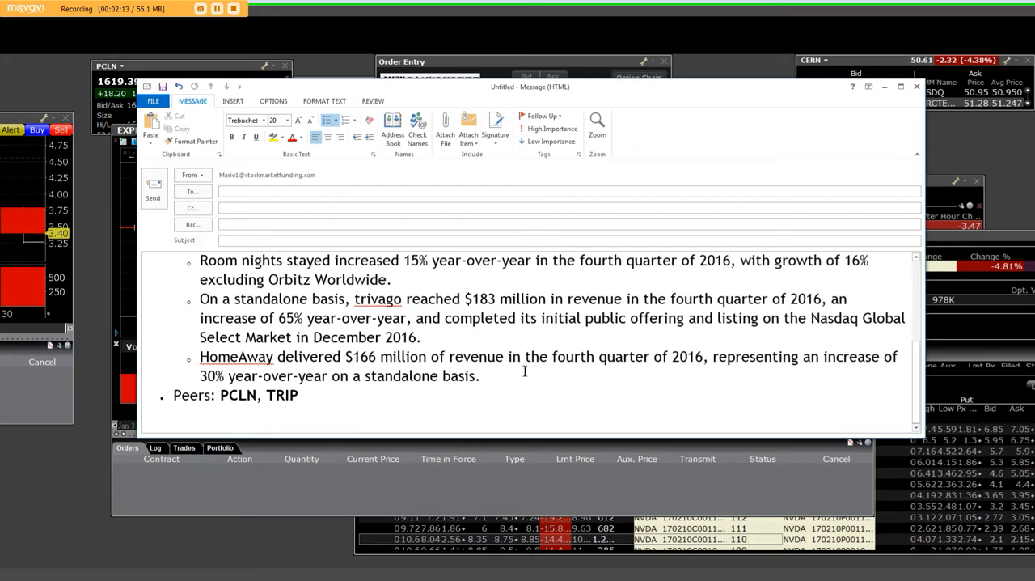
pyautogui.moveTo(677, 374)
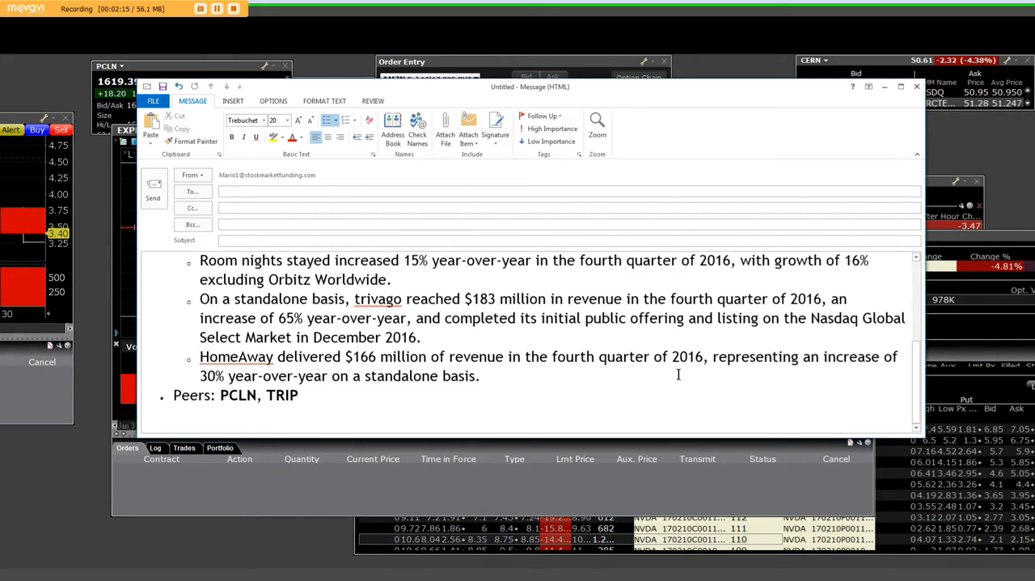
pyautogui.moveTo(742, 368)
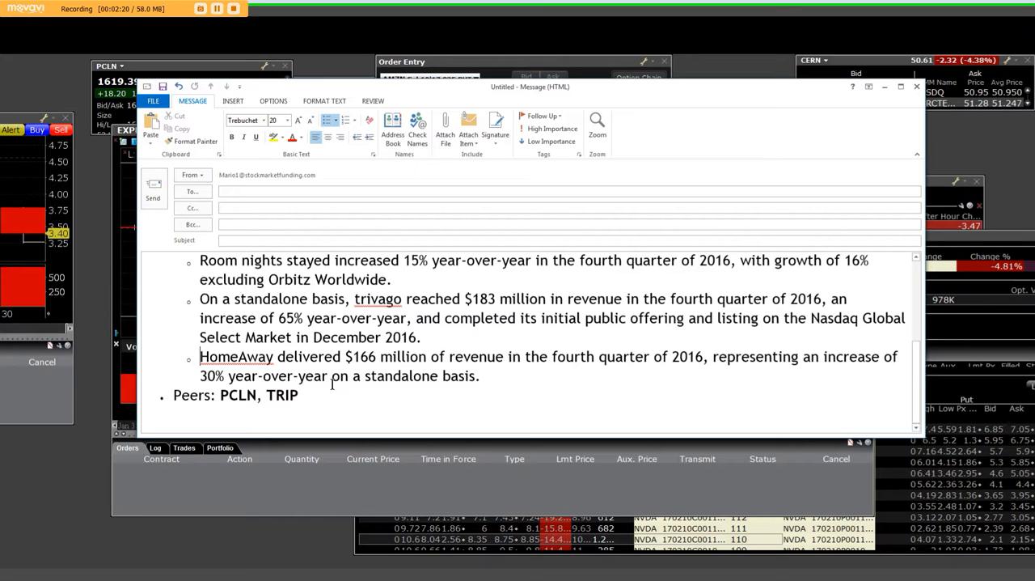
pyautogui.moveTo(692, 101)
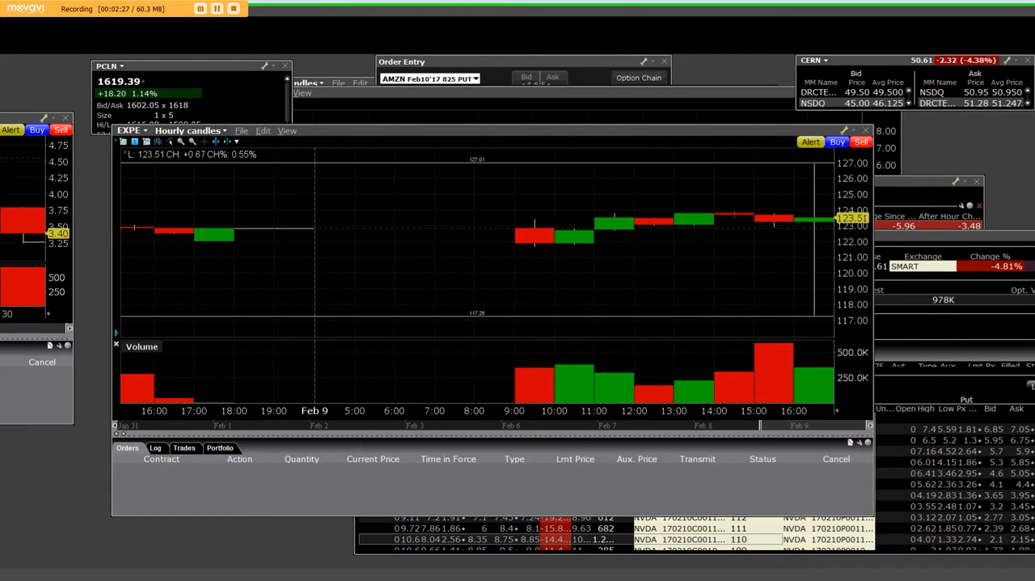
pyautogui.moveTo(813, 181)
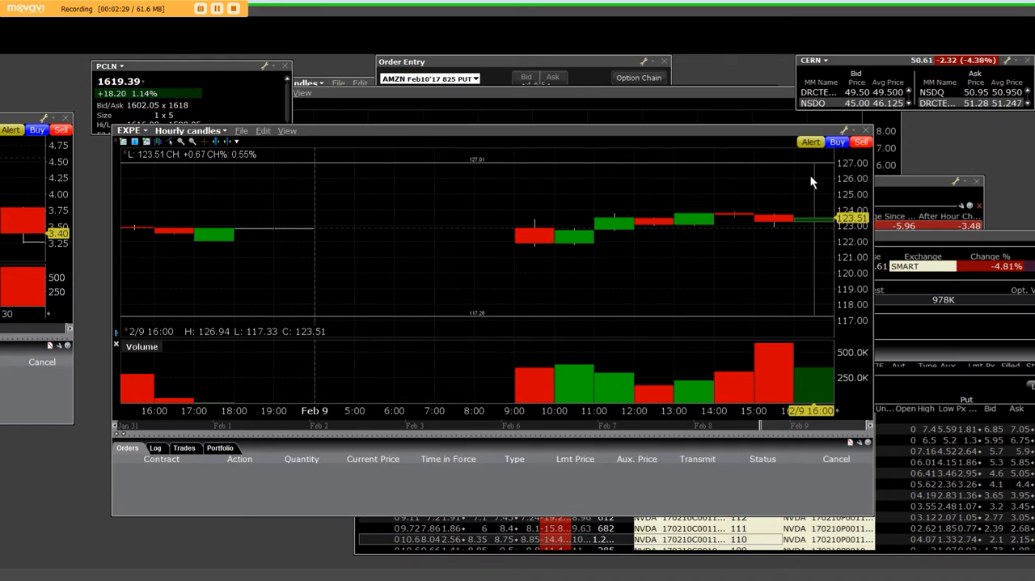
pyautogui.moveTo(816, 325)
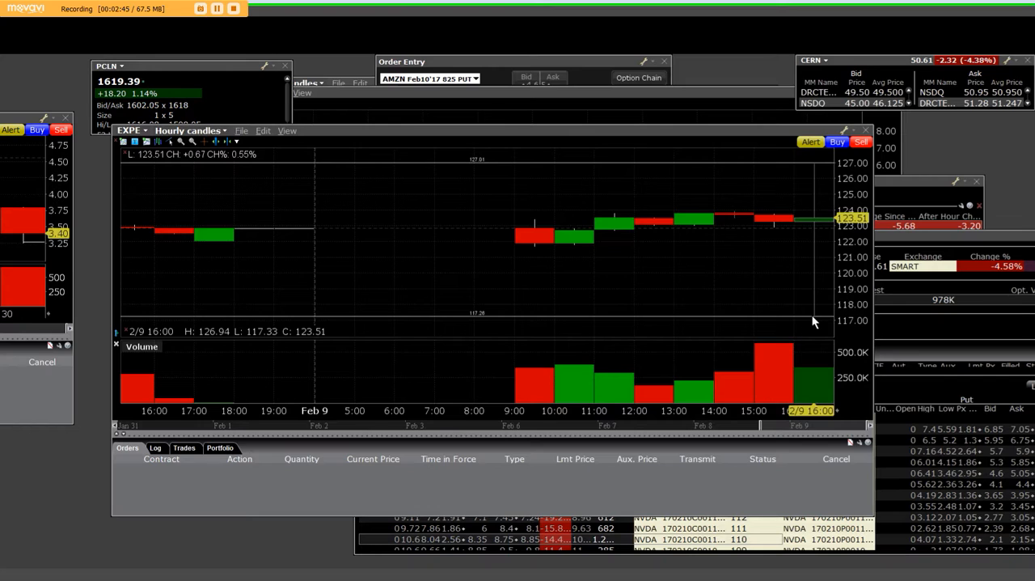
pyautogui.moveTo(812, 215)
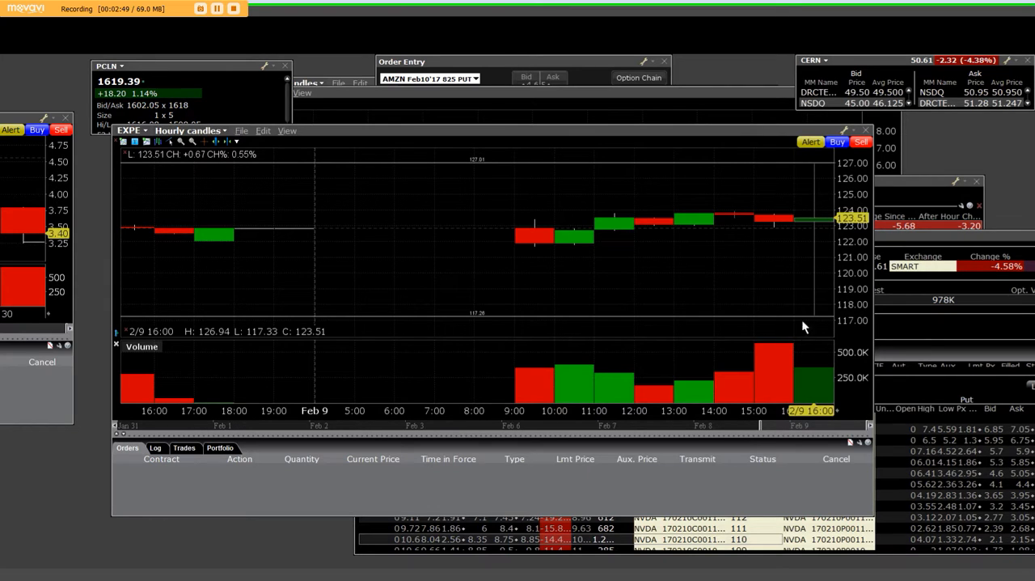
pyautogui.moveTo(817, 306)
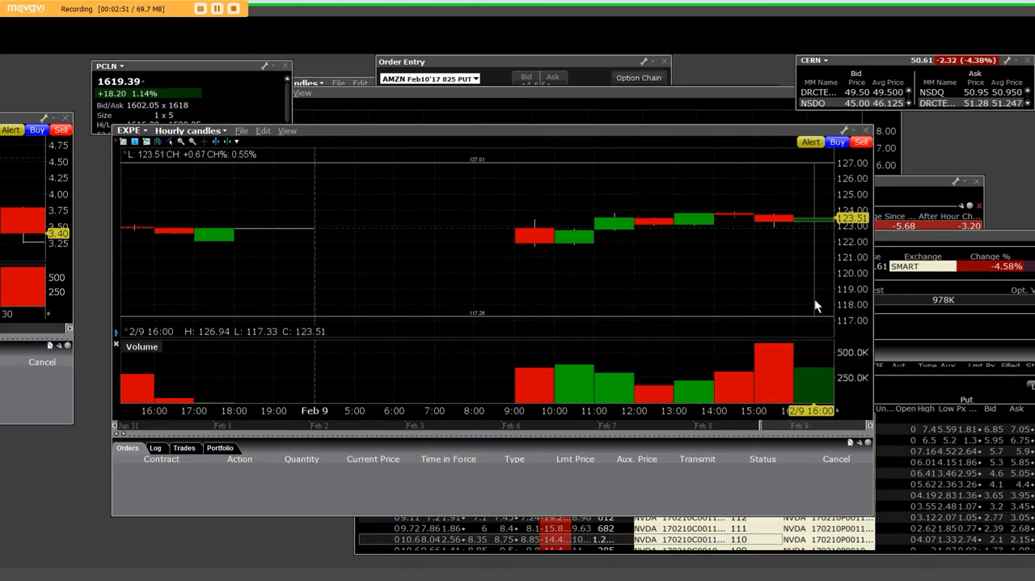
pyautogui.moveTo(805, 302)
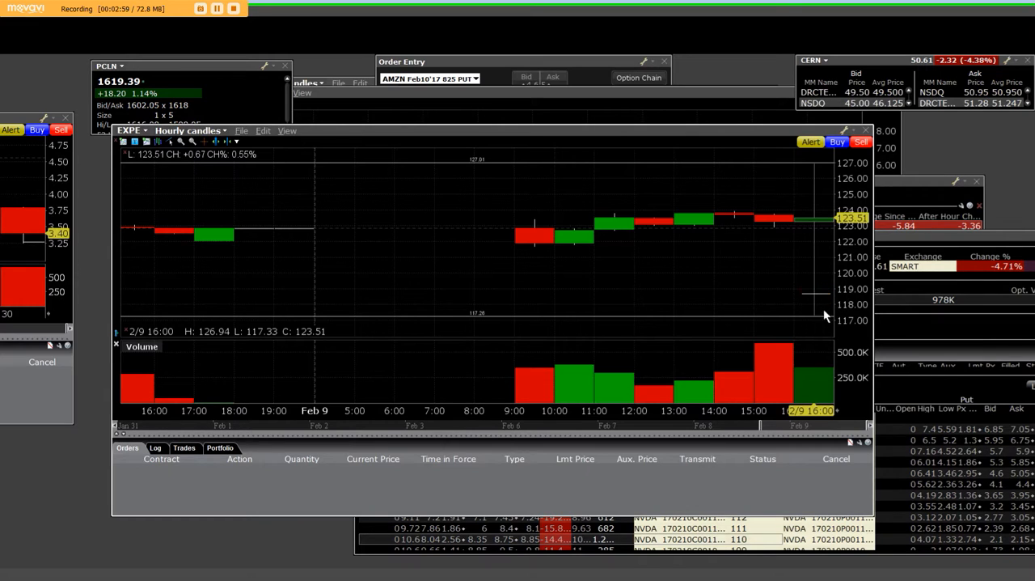
pyautogui.moveTo(809, 233)
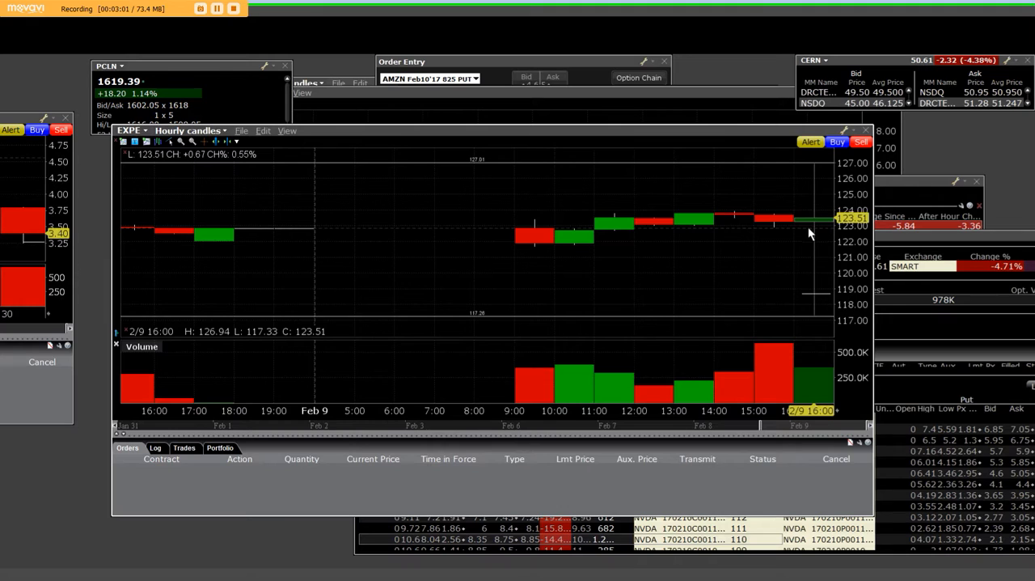
pyautogui.moveTo(814, 165)
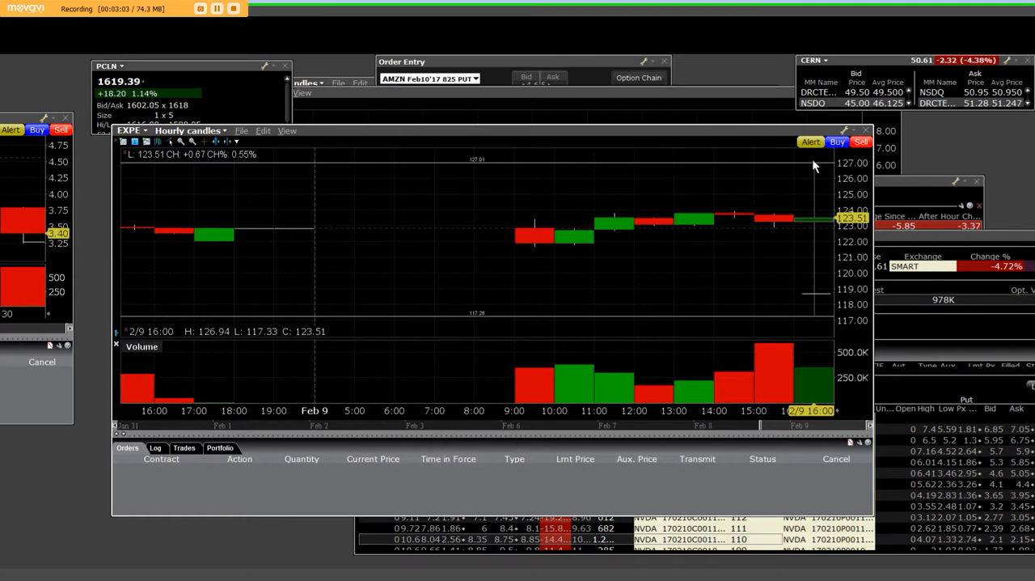
pyautogui.moveTo(647, 292)
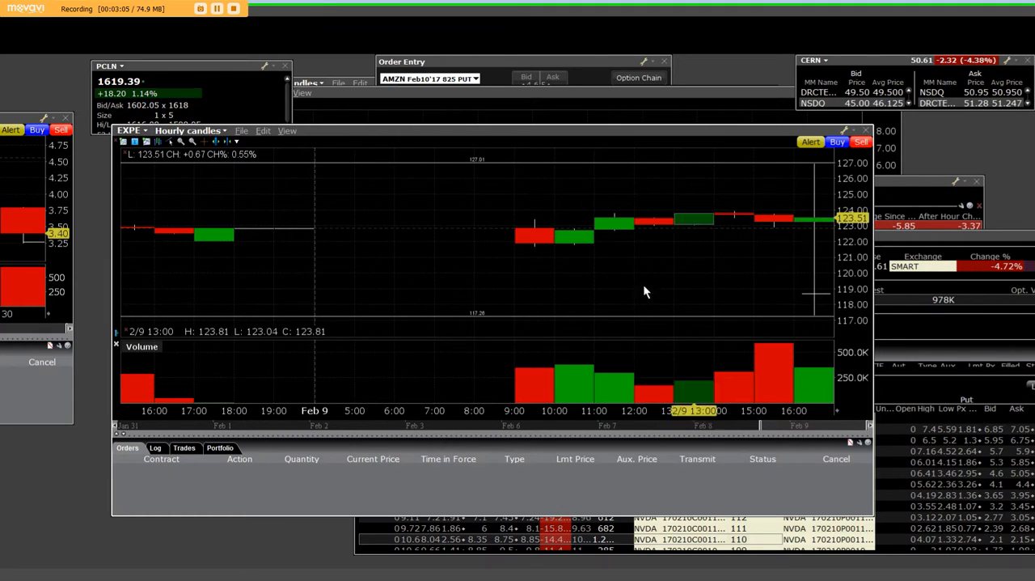